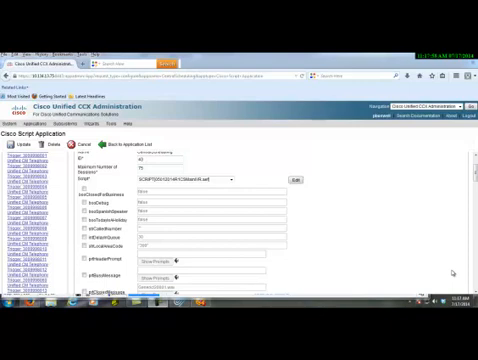
{"action": "mouse_move", "coordinate": [356, 196]}
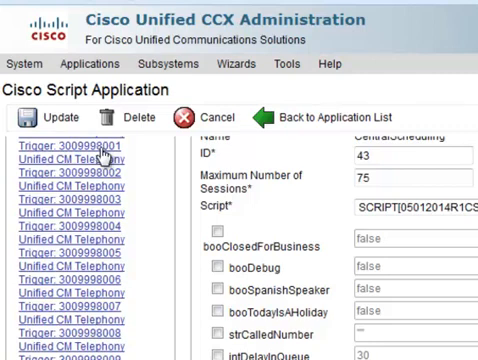
{"action": "mouse_move", "coordinate": [96, 152]}
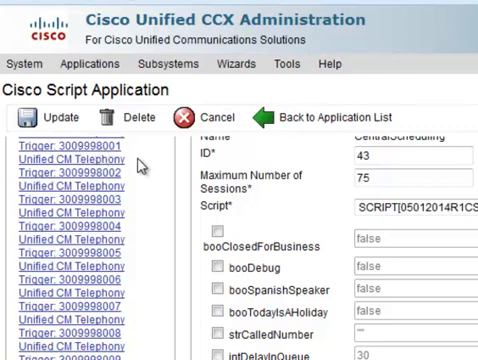
{"action": "mouse_move", "coordinate": [64, 156]}
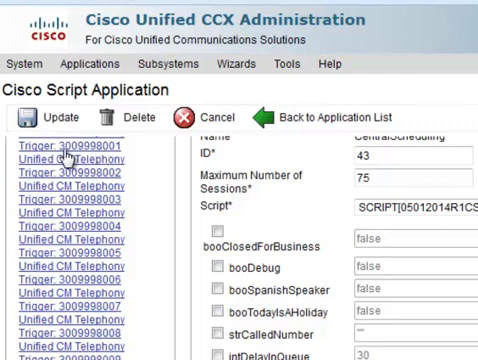
{"action": "mouse_move", "coordinate": [84, 160]}
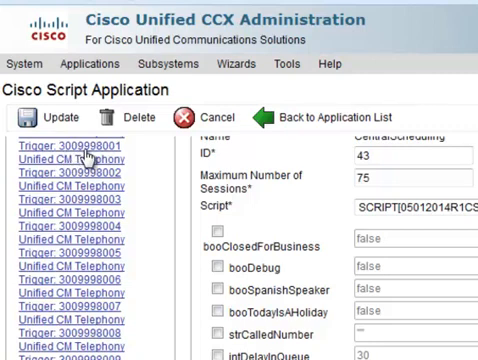
{"action": "mouse_move", "coordinate": [98, 160]}
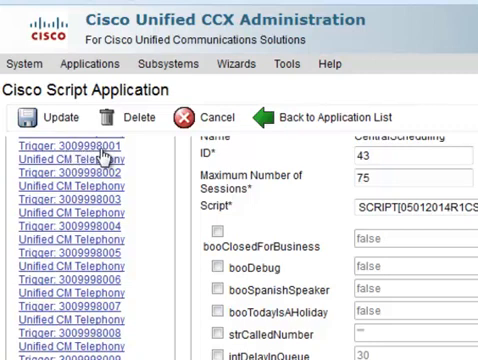
{"action": "mouse_move", "coordinate": [120, 156]}
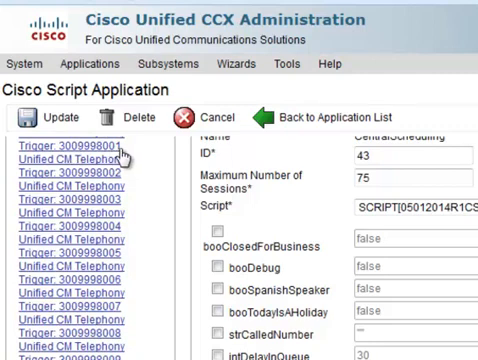
{"action": "mouse_move", "coordinate": [124, 160]}
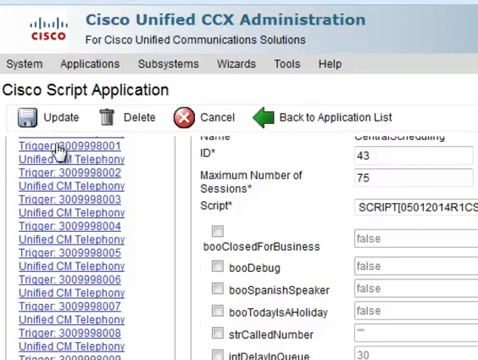
{"action": "mouse_move", "coordinate": [150, 160]}
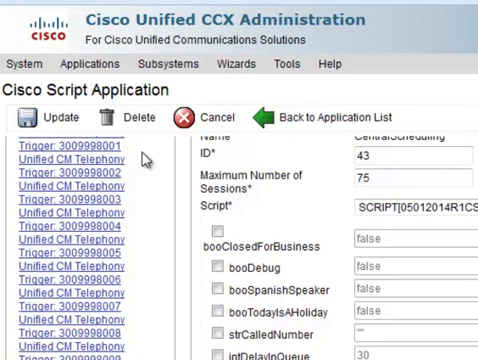
{"action": "mouse_move", "coordinate": [136, 270]}
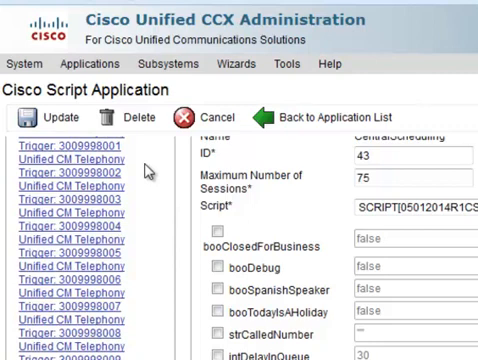
{"action": "mouse_move", "coordinate": [150, 168]}
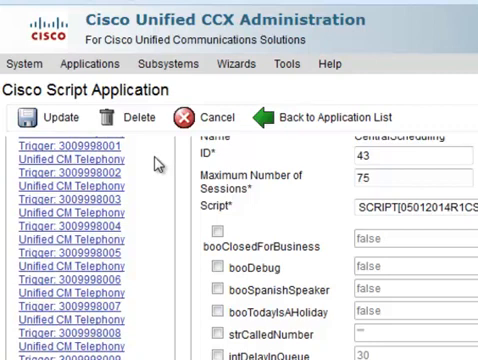
{"action": "mouse_move", "coordinate": [152, 160]}
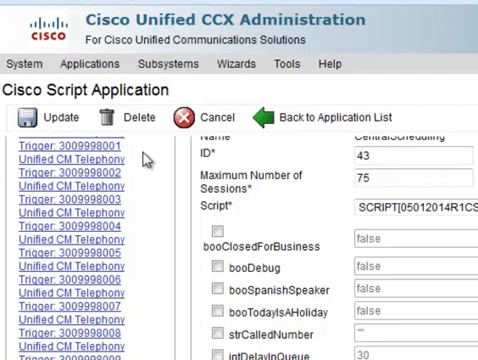
{"action": "mouse_move", "coordinate": [160, 164]}
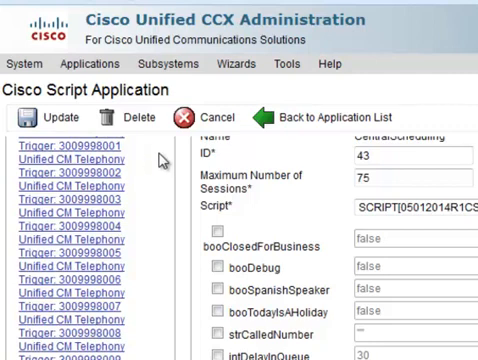
{"action": "mouse_move", "coordinate": [164, 164]}
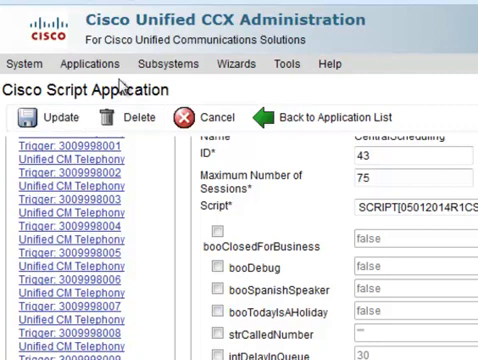
Step: Switch to Stylus Studio to review the QueueOptions XML with its Queue elements and settings
{"action": "left_click", "coordinate": [112, 64]}
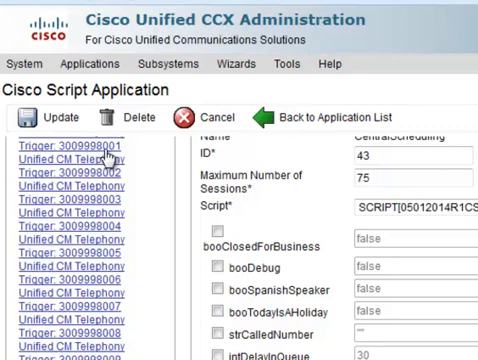
{"action": "mouse_move", "coordinate": [152, 158]}
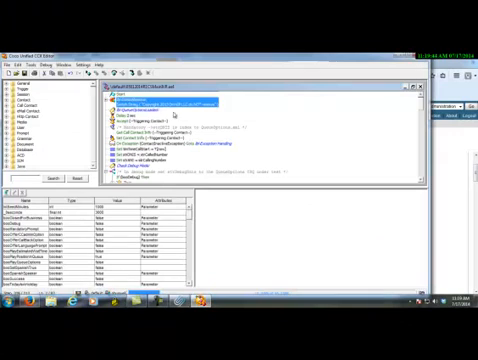
{"action": "mouse_move", "coordinate": [384, 120]}
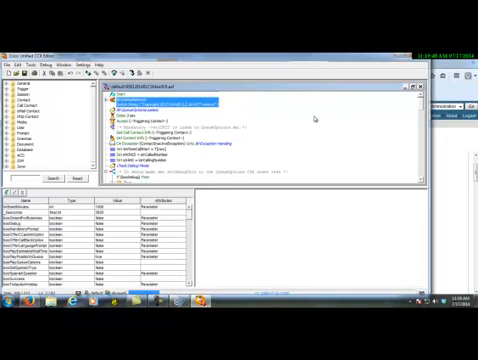
{"action": "mouse_move", "coordinate": [220, 164]}
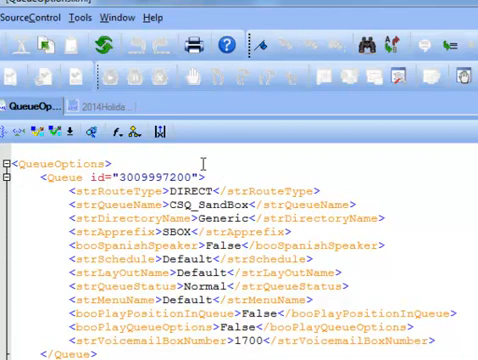
{"action": "mouse_move", "coordinate": [156, 132]}
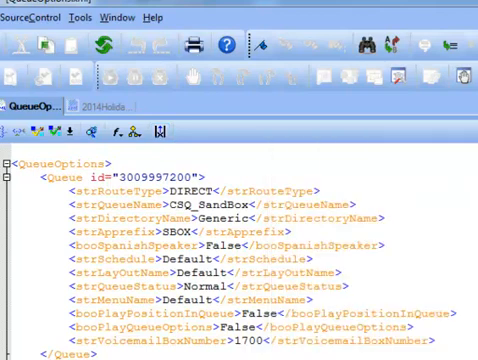
{"action": "mouse_move", "coordinate": [102, 194]}
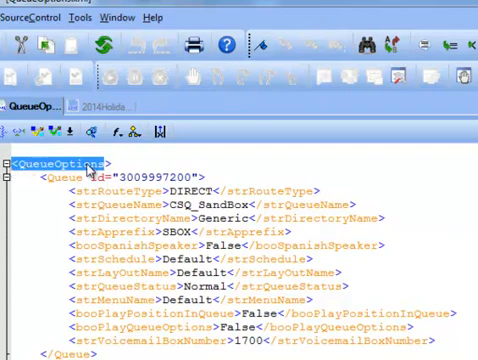
{"action": "mouse_move", "coordinate": [40, 214]}
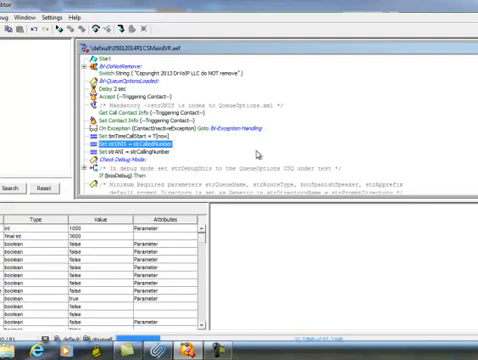
{"action": "mouse_move", "coordinate": [318, 144]}
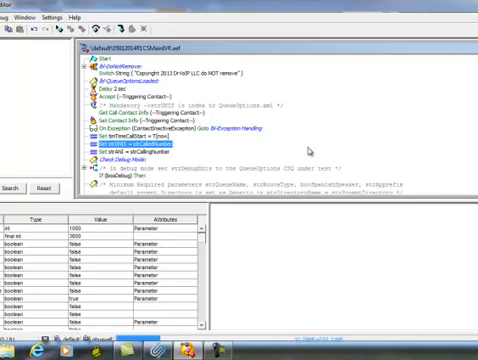
{"action": "mouse_move", "coordinate": [308, 144]}
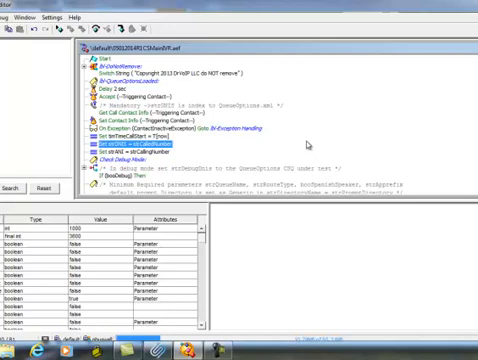
{"action": "mouse_move", "coordinate": [304, 142]}
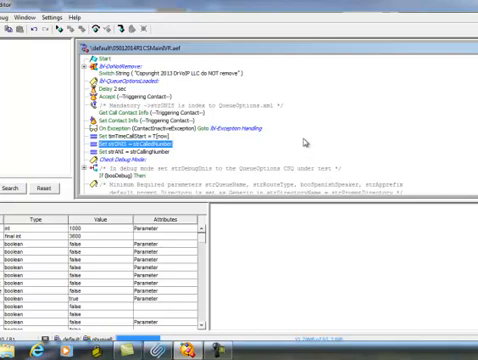
{"action": "mouse_move", "coordinate": [306, 140]}
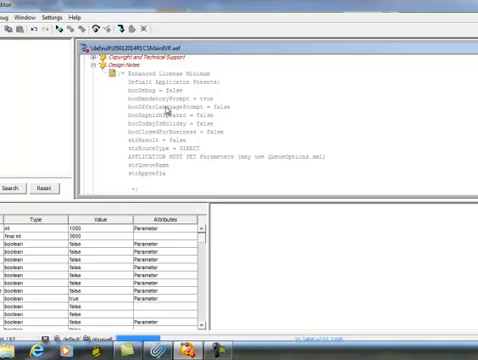
{"action": "mouse_move", "coordinate": [156, 184]}
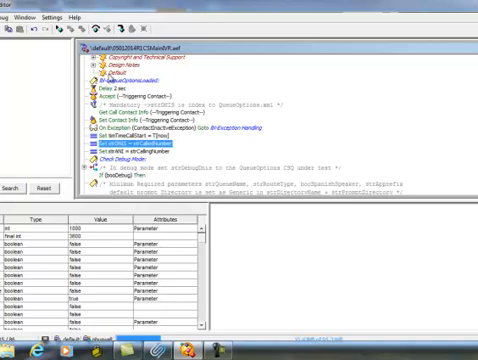
{"action": "mouse_move", "coordinate": [188, 76]}
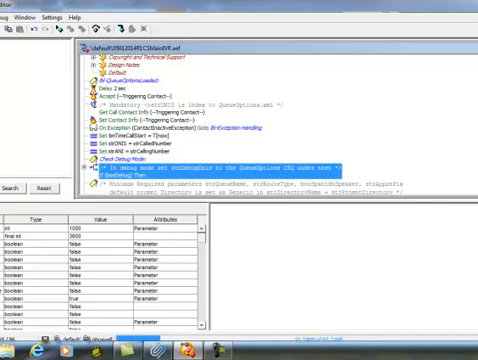
{"action": "scroll", "scroll_direction": "down", "scroll_amount": 3}
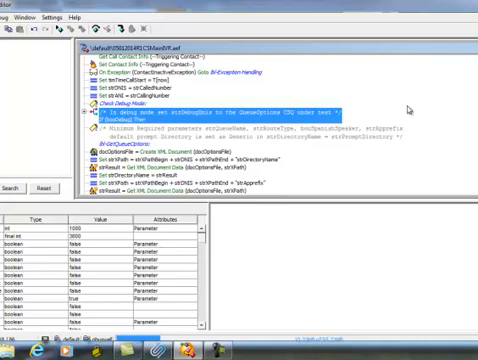
{"action": "mouse_move", "coordinate": [412, 106]}
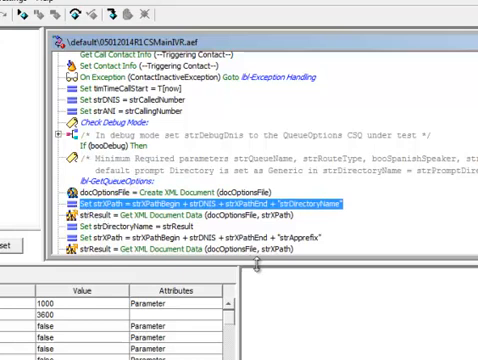
{"action": "mouse_move", "coordinate": [232, 204]}
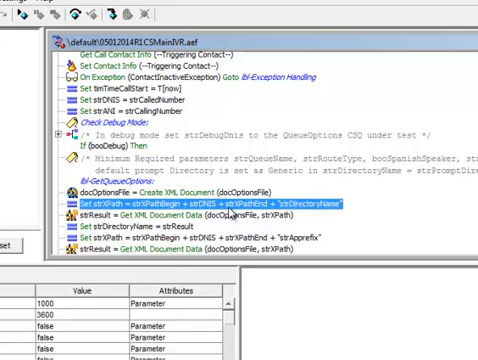
{"action": "mouse_move", "coordinate": [232, 212]}
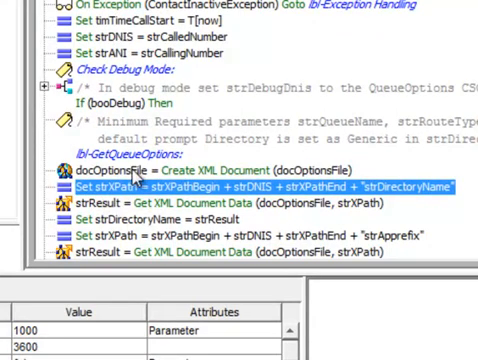
{"action": "mouse_move", "coordinate": [404, 200]}
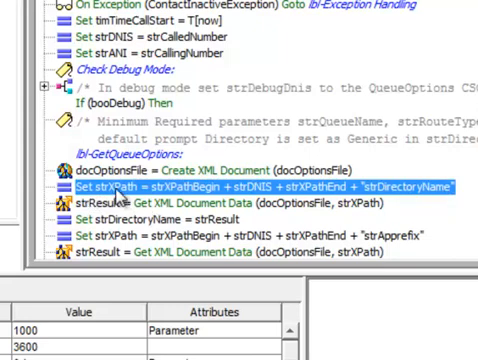
{"action": "mouse_move", "coordinate": [156, 200]}
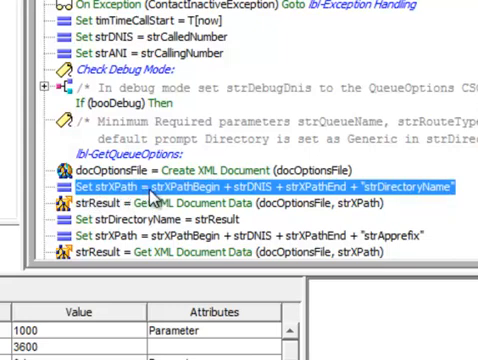
{"action": "mouse_move", "coordinate": [236, 198]}
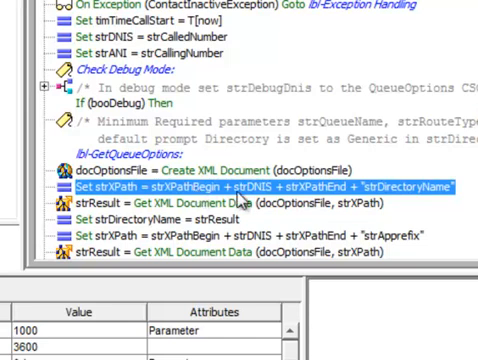
{"action": "mouse_move", "coordinate": [312, 198]}
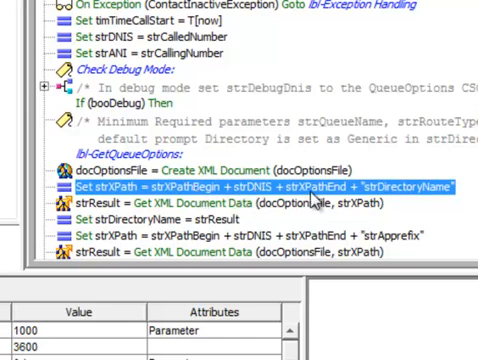
{"action": "mouse_move", "coordinate": [440, 196]}
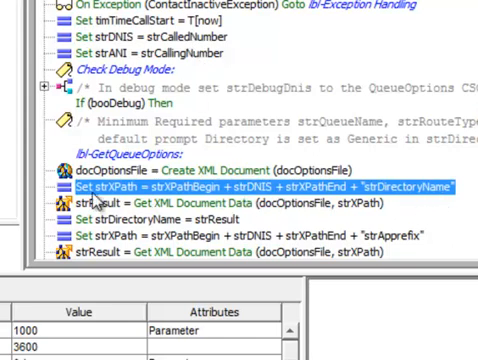
{"action": "mouse_move", "coordinate": [198, 196]}
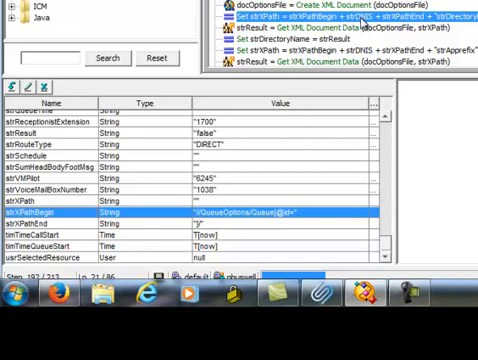
{"action": "mouse_move", "coordinate": [360, 24]}
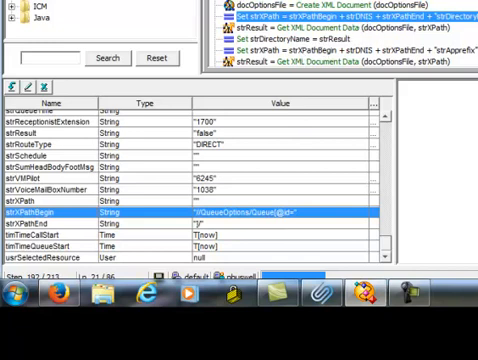